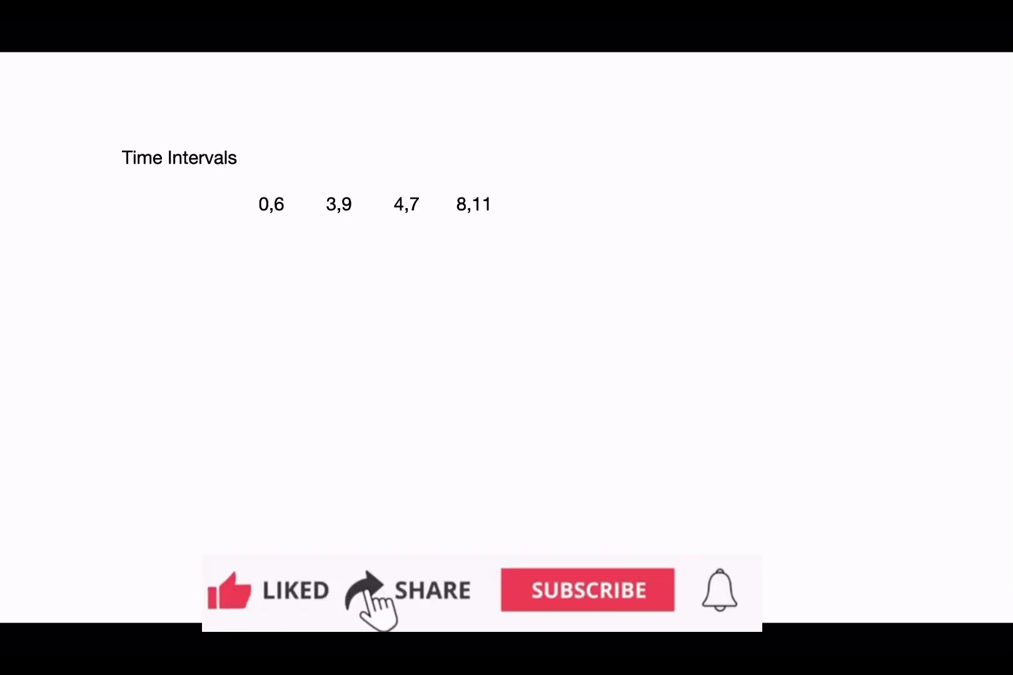
- Reveal the A–D bars on the 0–15 timeline and the non-overlapping list, then advance
click(586, 590)
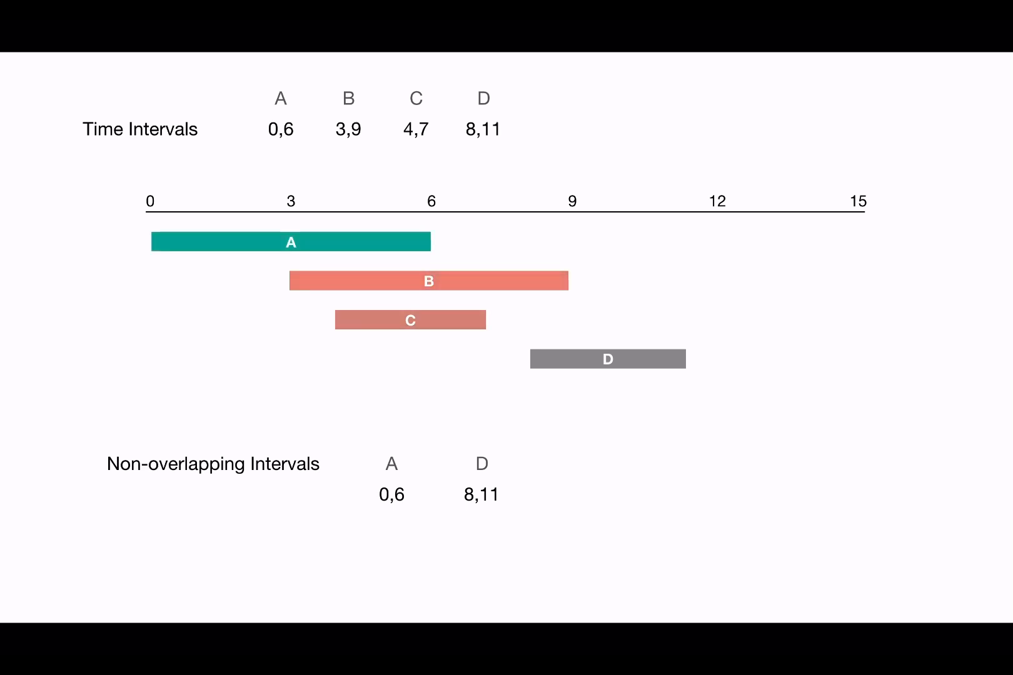
key(right)
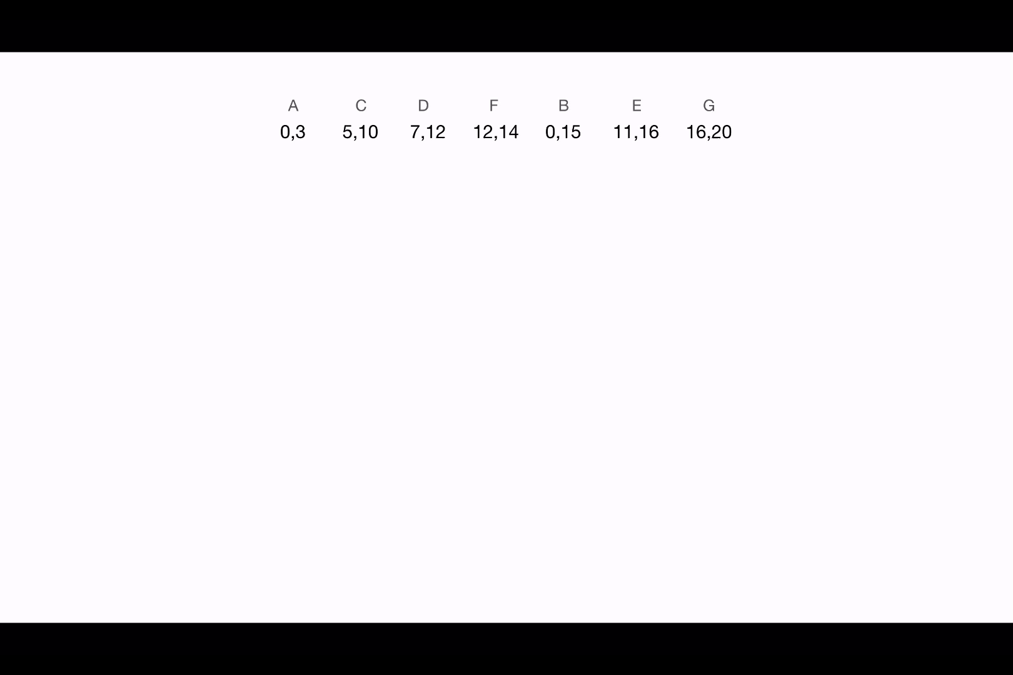
- Reveal the empty 0–21 timeline beneath intervals A–G
click(293, 132)
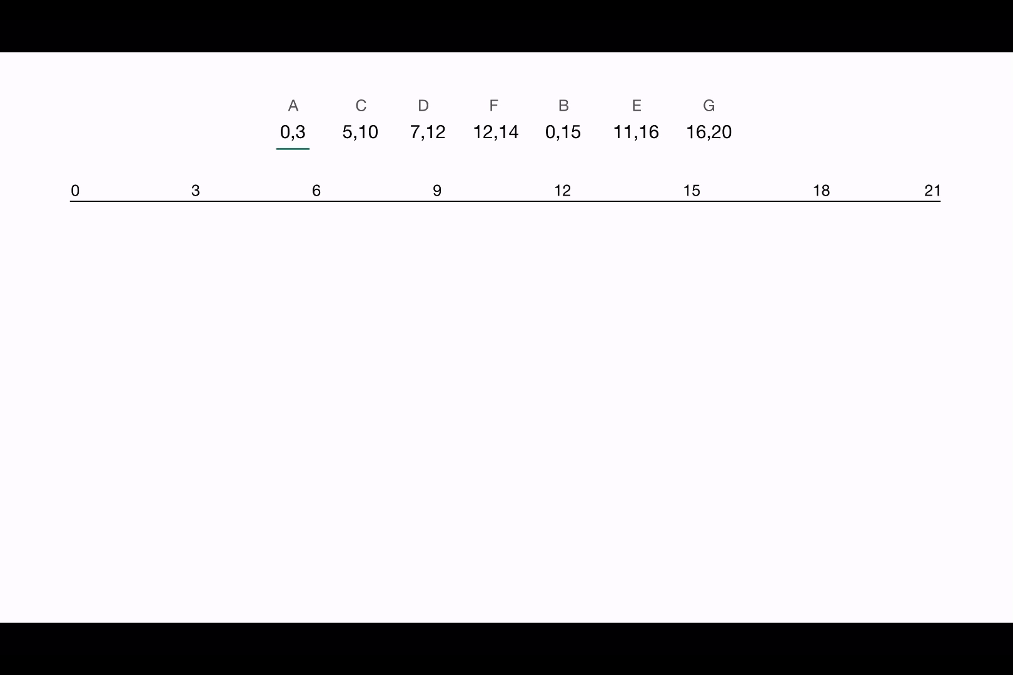
- Add A (0,3) and C (5,10) to the output, last finish 10, and mark D next
click(292, 132)
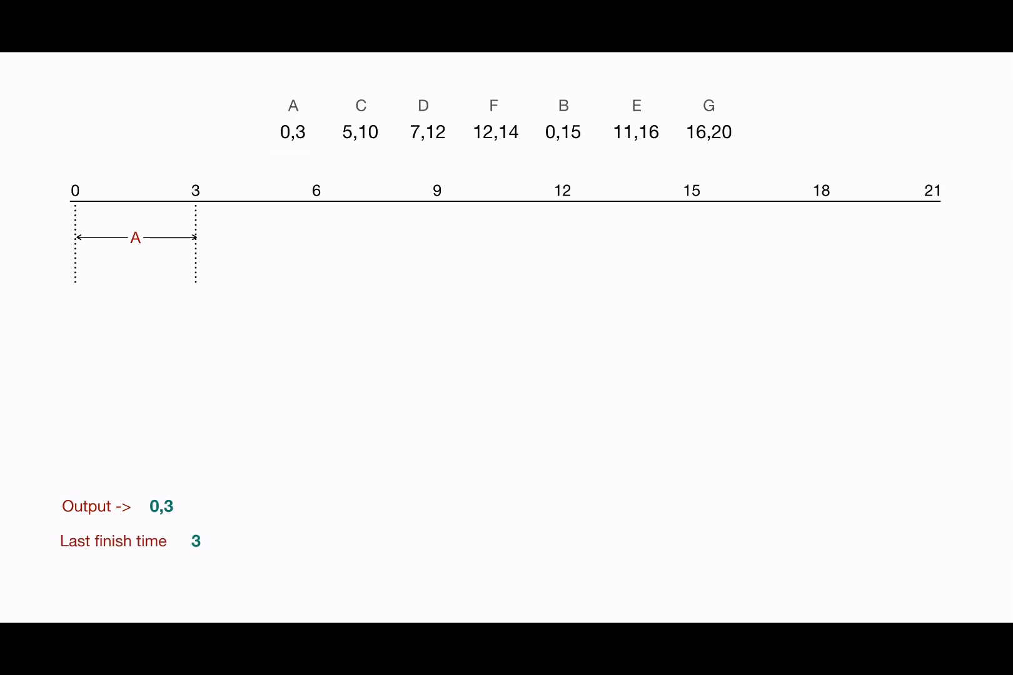
click(359, 132)
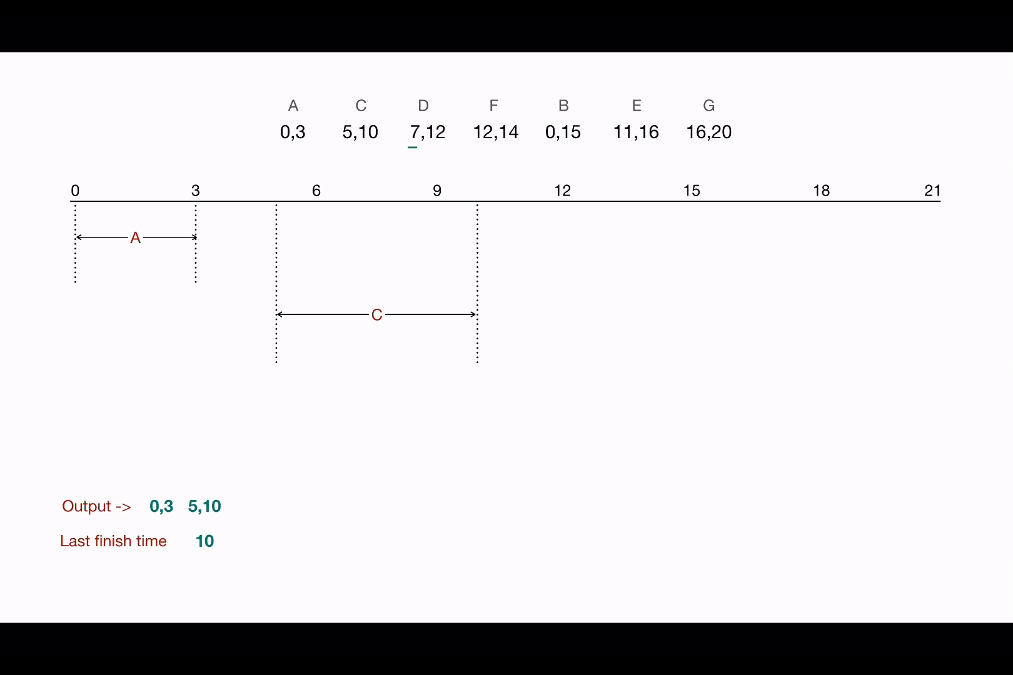
click(426, 131)
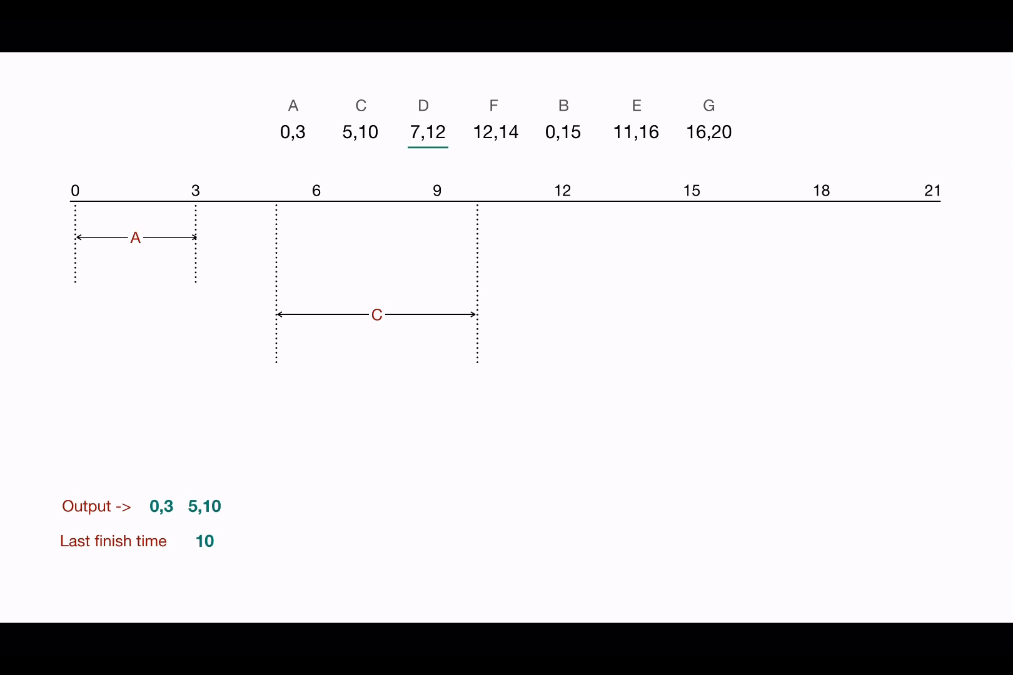